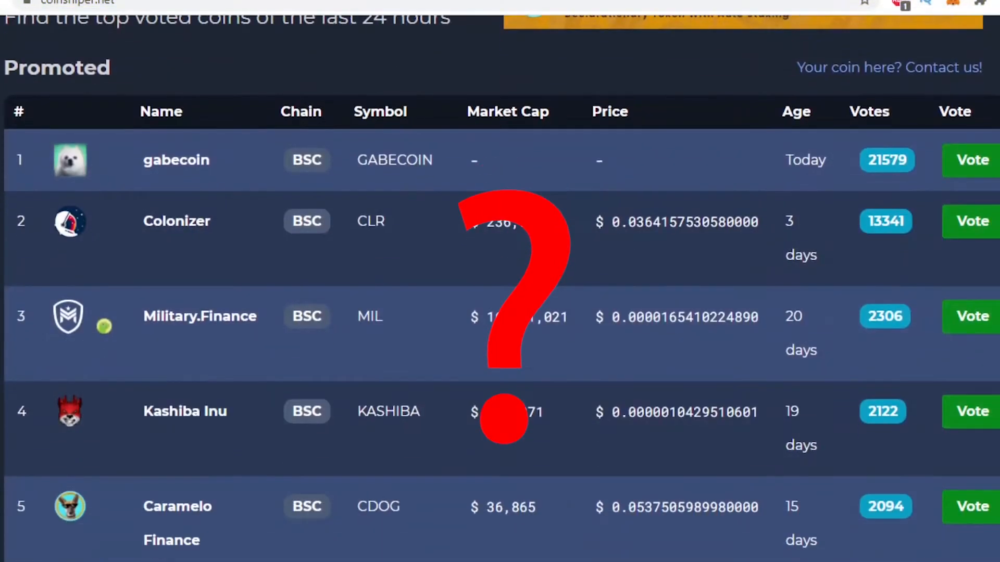
Browse the CoinSniper promoted list and move to CoinMarketCap's coin ranking search
scroll("down", 3)
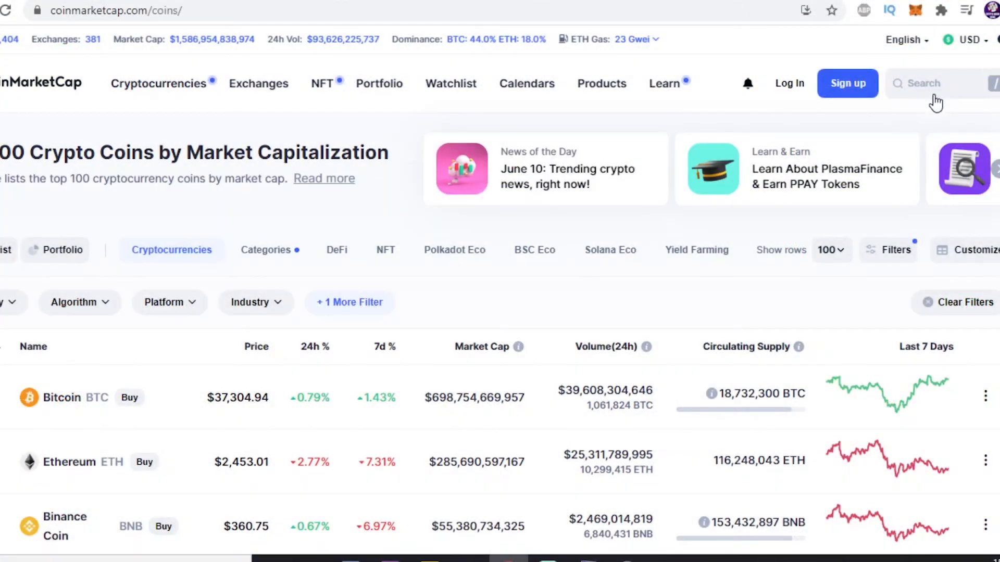
left_click(931, 83)
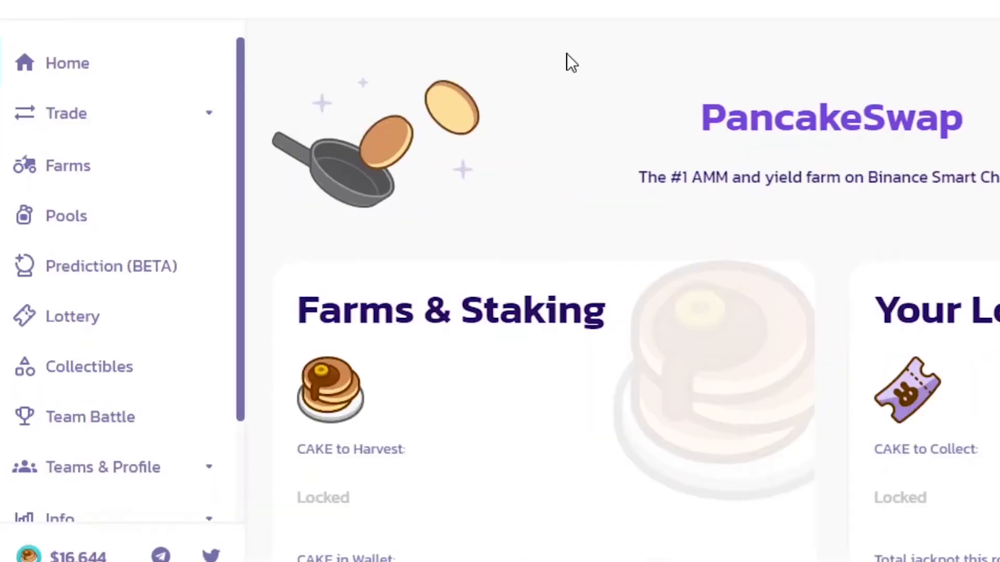
mouse_move(159, 124)
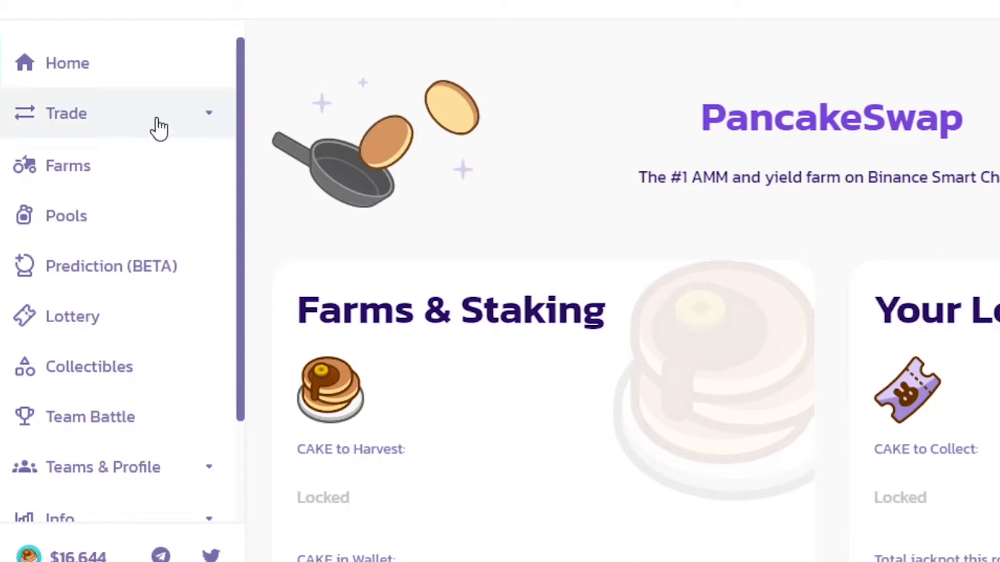
Reach the Exchange page via Trade and connect a MetaMask wallet showing zero BNB
left_click(66, 113)
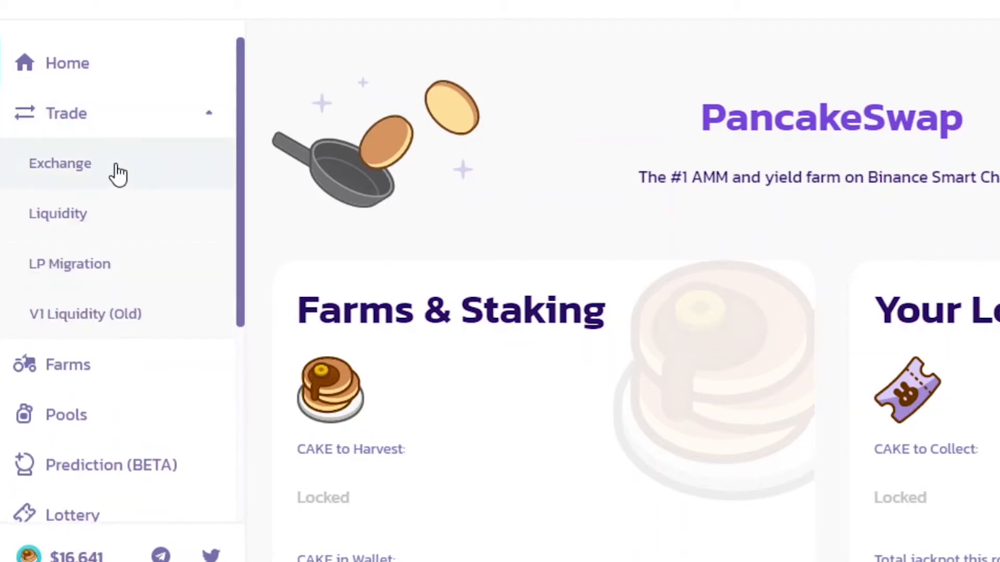
left_click(59, 164)
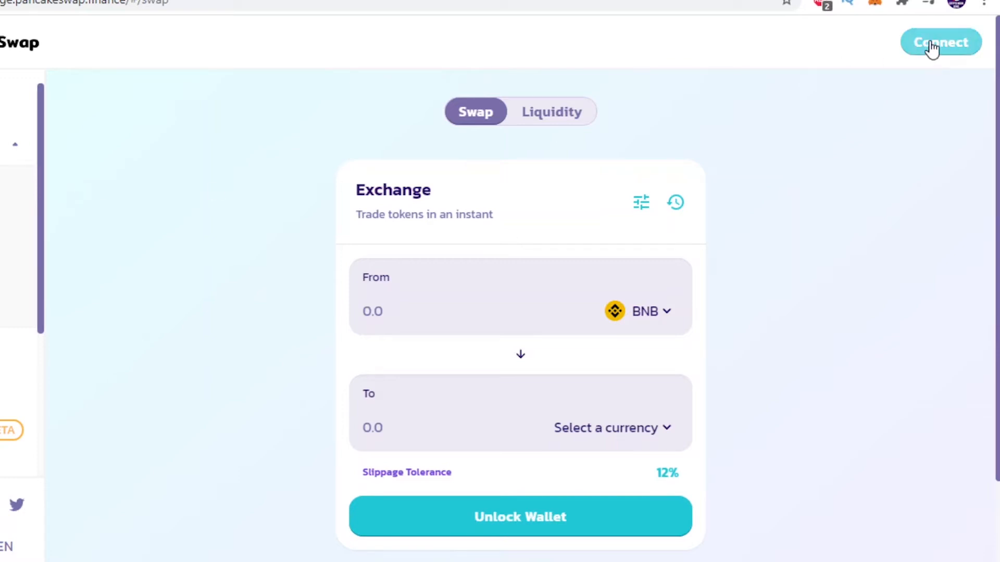
left_click(940, 41)
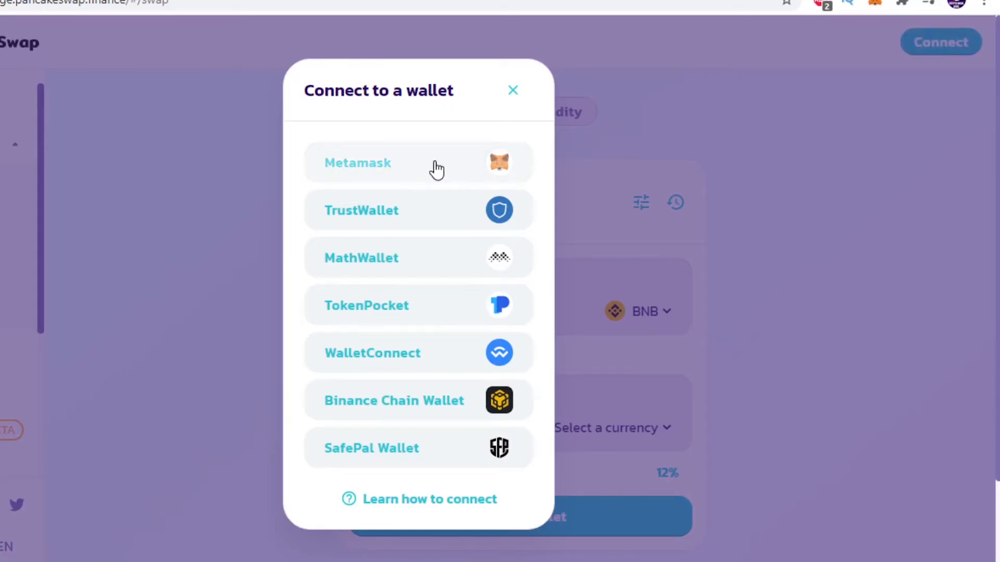
left_click(512, 90)
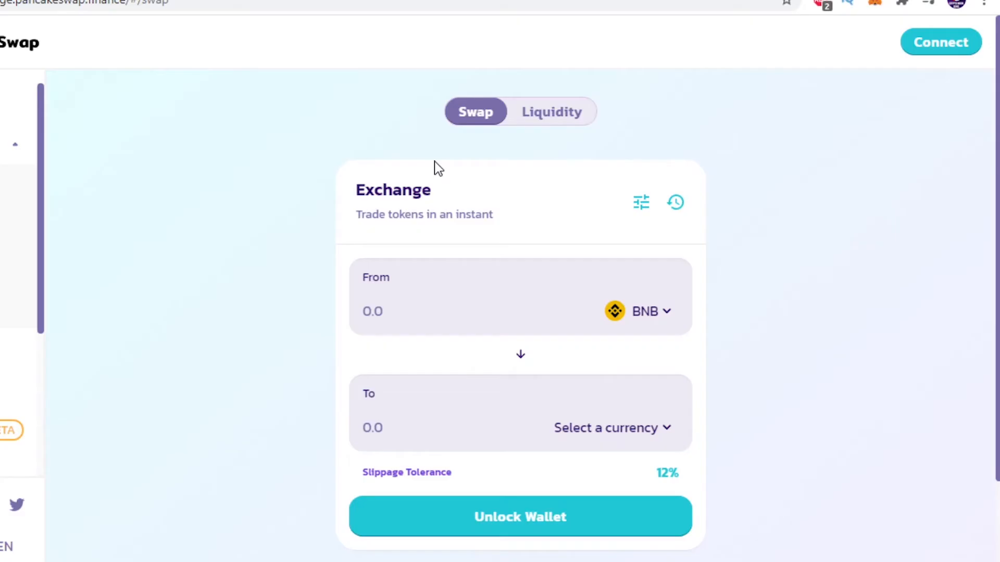
left_click(939, 41)
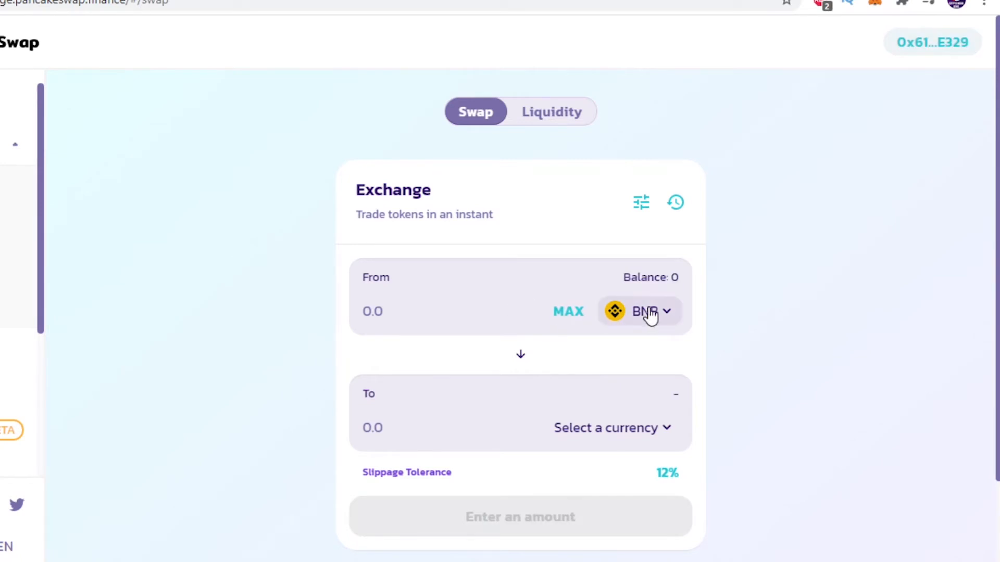
Sell STARPUP for USDT at the MAX balance, which reports insufficient liquidity
left_click(641, 311)
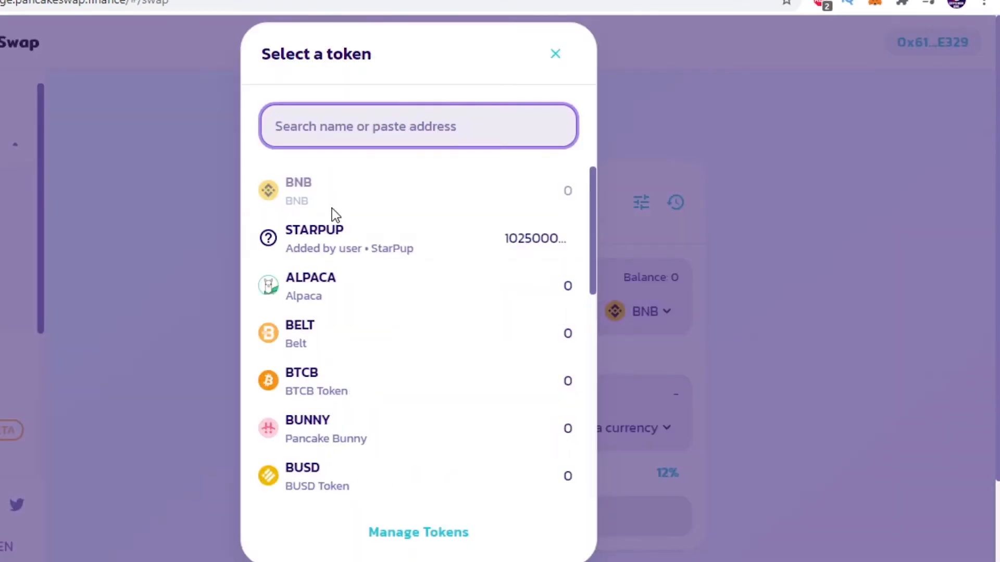
left_click(313, 238)
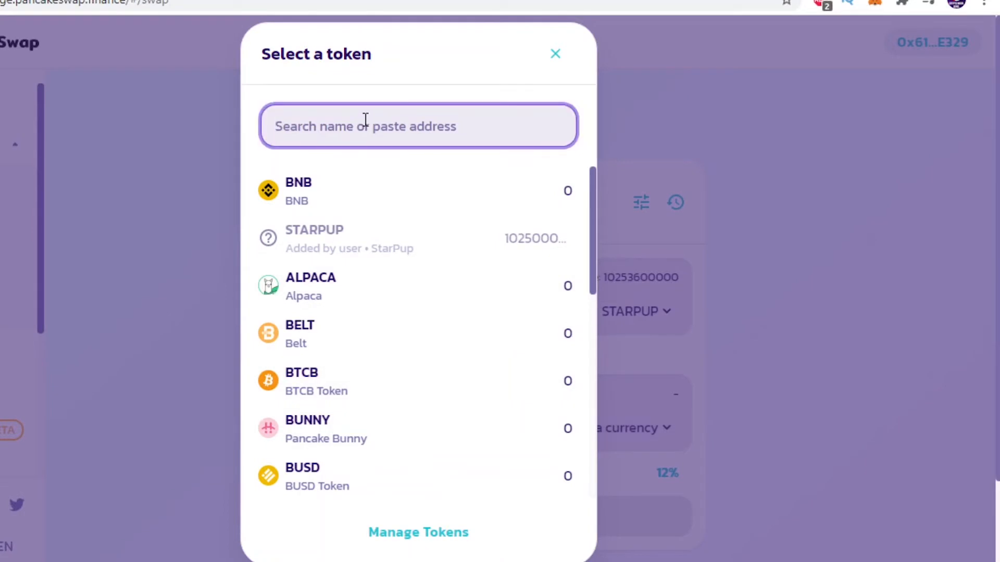
type("U")
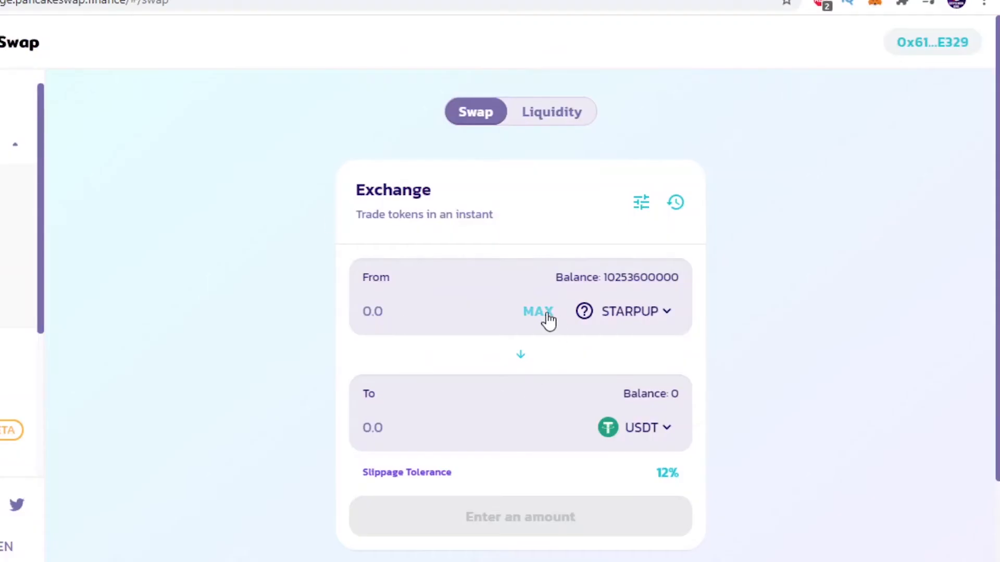
left_click(537, 311)
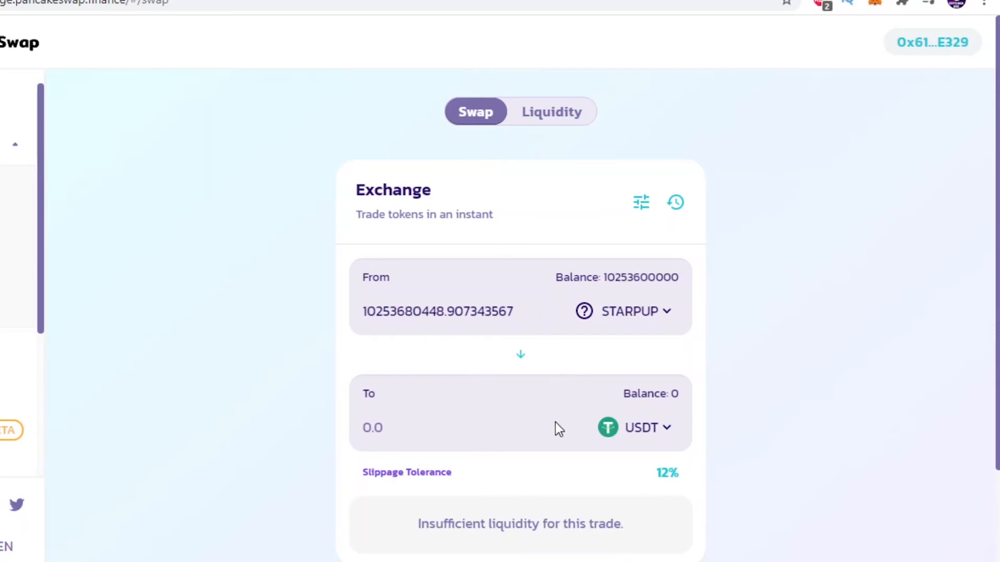